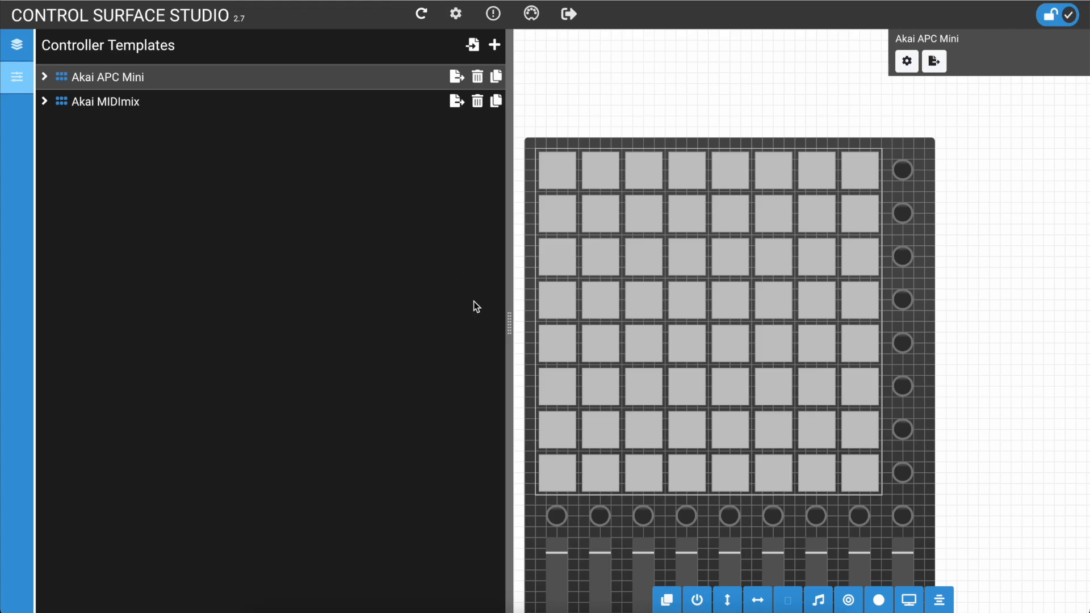
pyautogui.moveTo(608, 174)
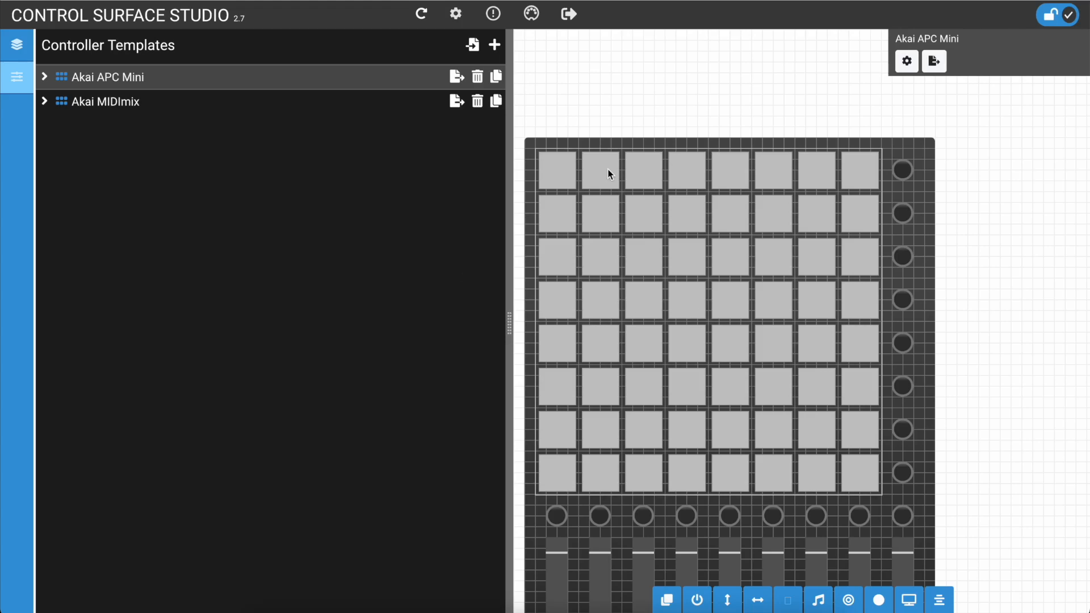
pyautogui.moveTo(431, 192)
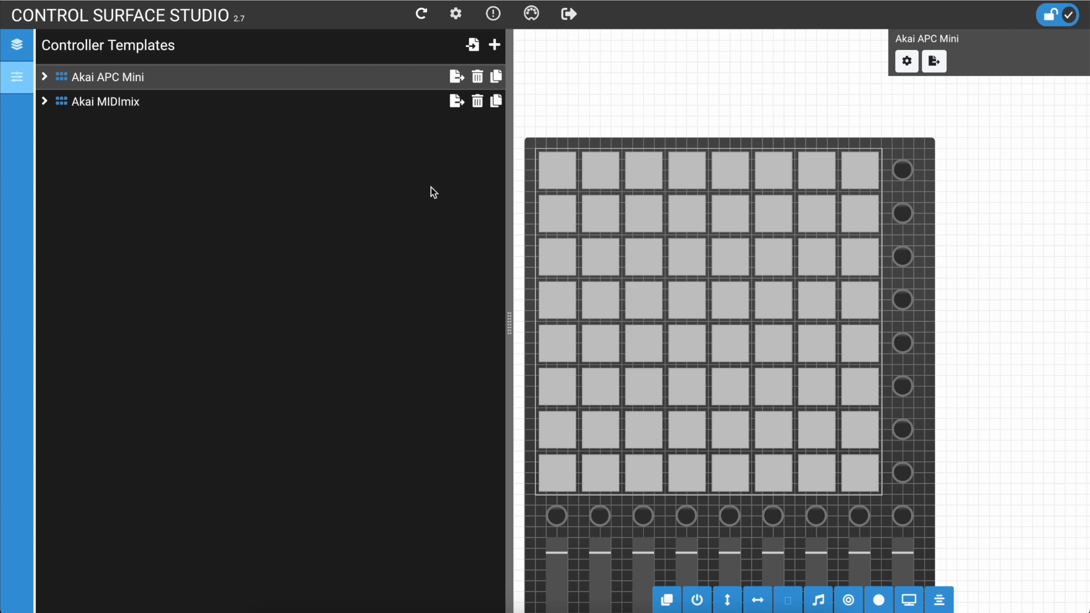
pyautogui.moveTo(474, 252)
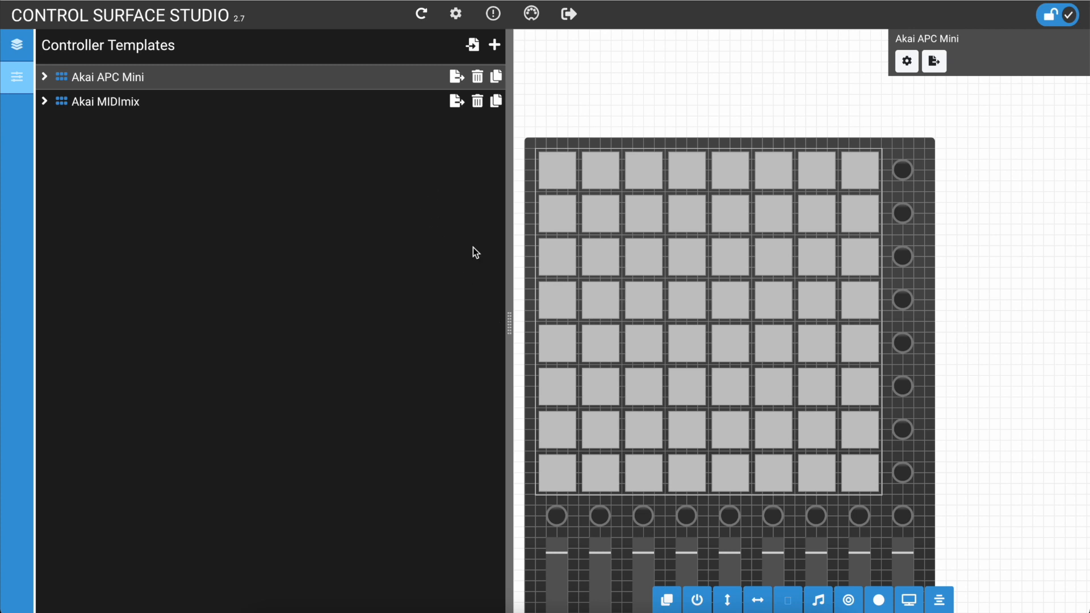
pyautogui.moveTo(804, 279)
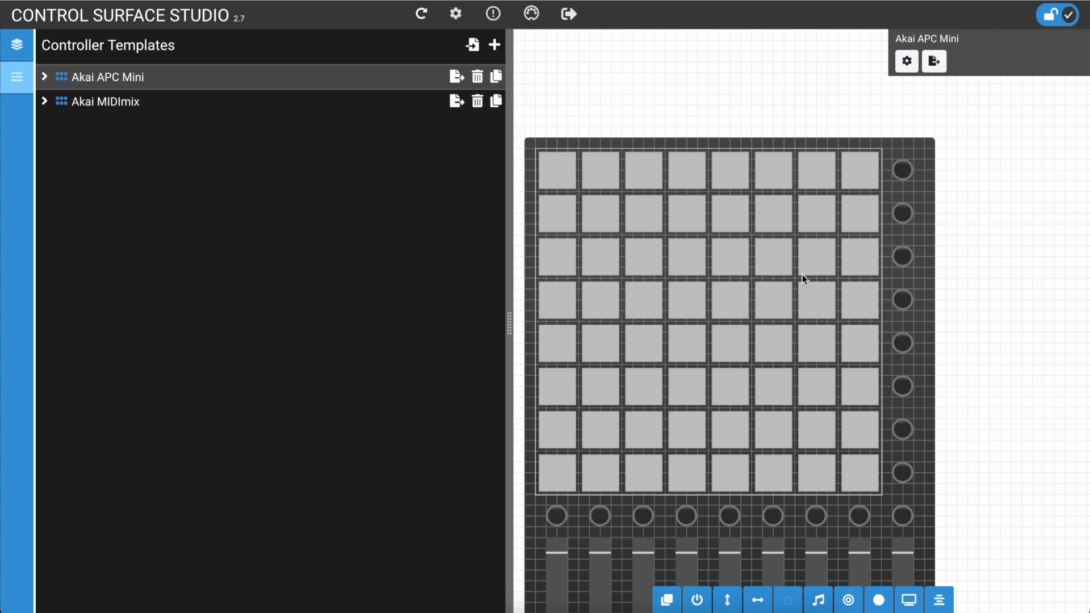
pyautogui.moveTo(528, 134)
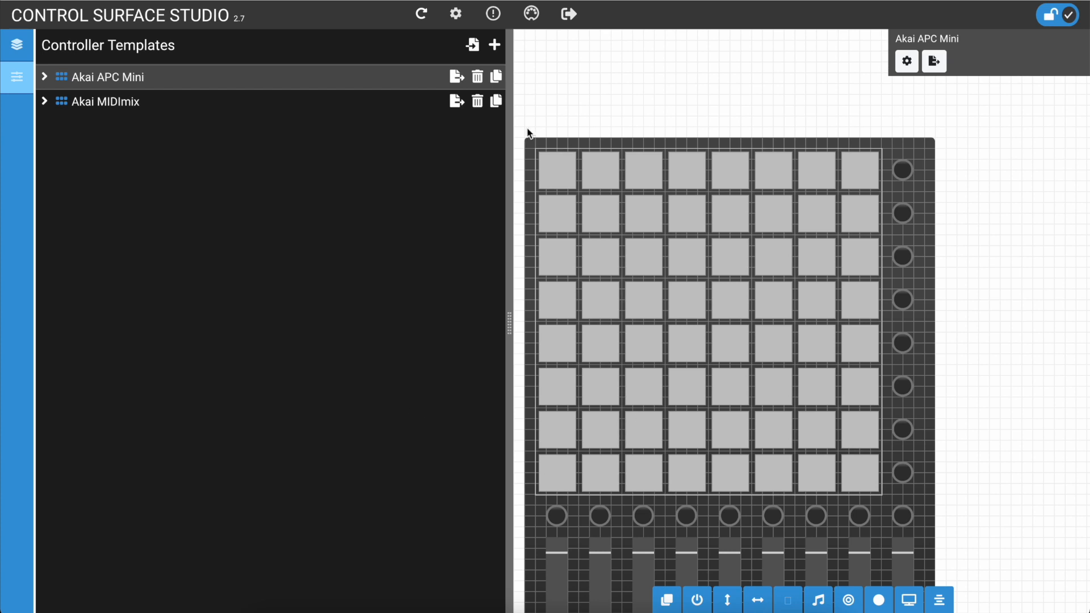
pyautogui.moveTo(351, 243)
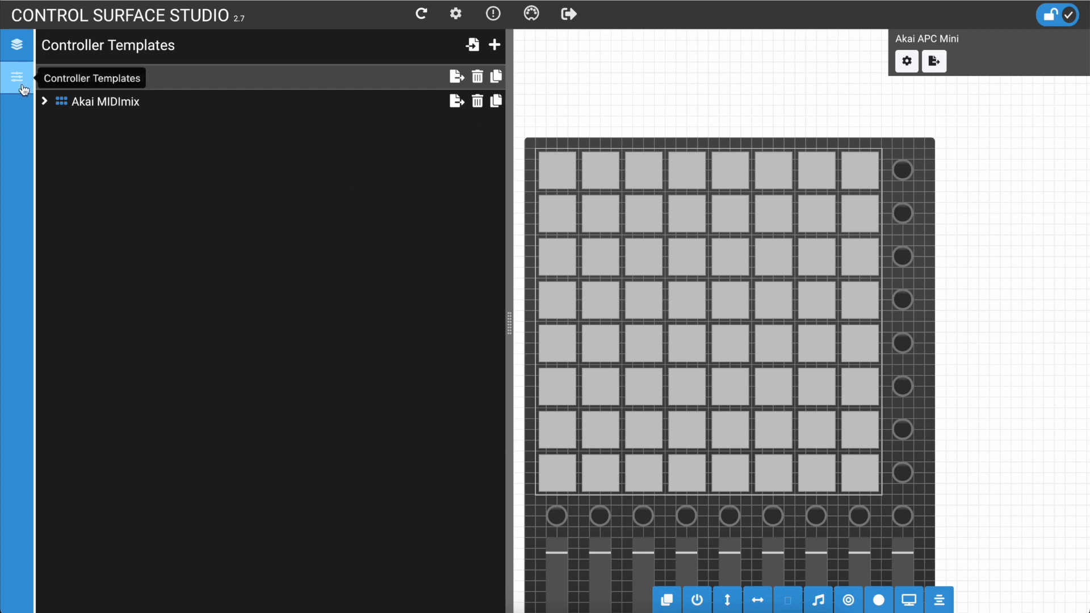
# Show the controller template list and bring up the template import options from Remotify.
pyautogui.click(17, 44)
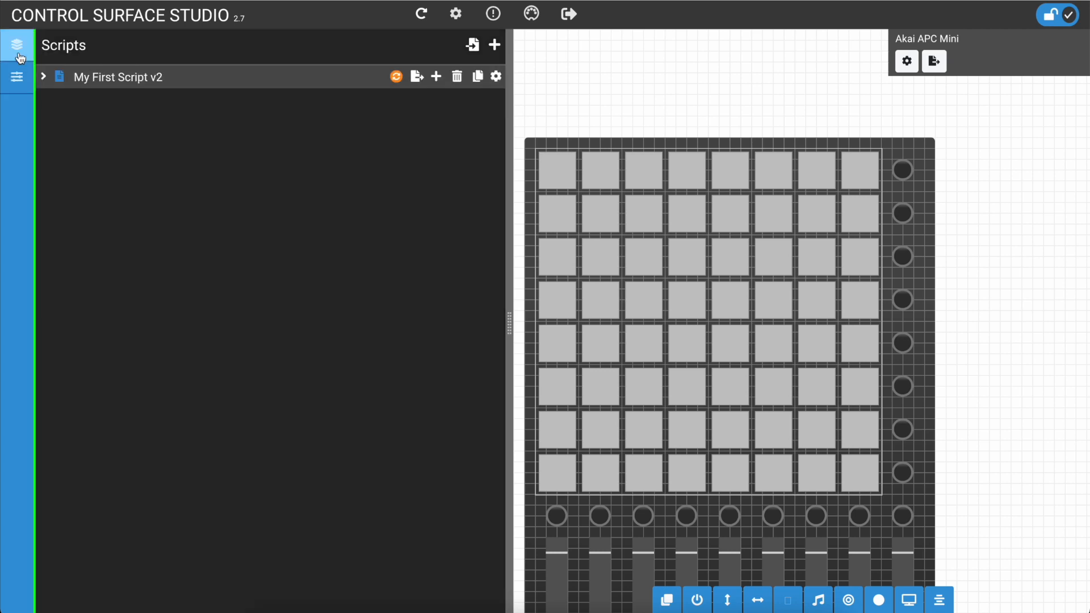
pyautogui.click(17, 76)
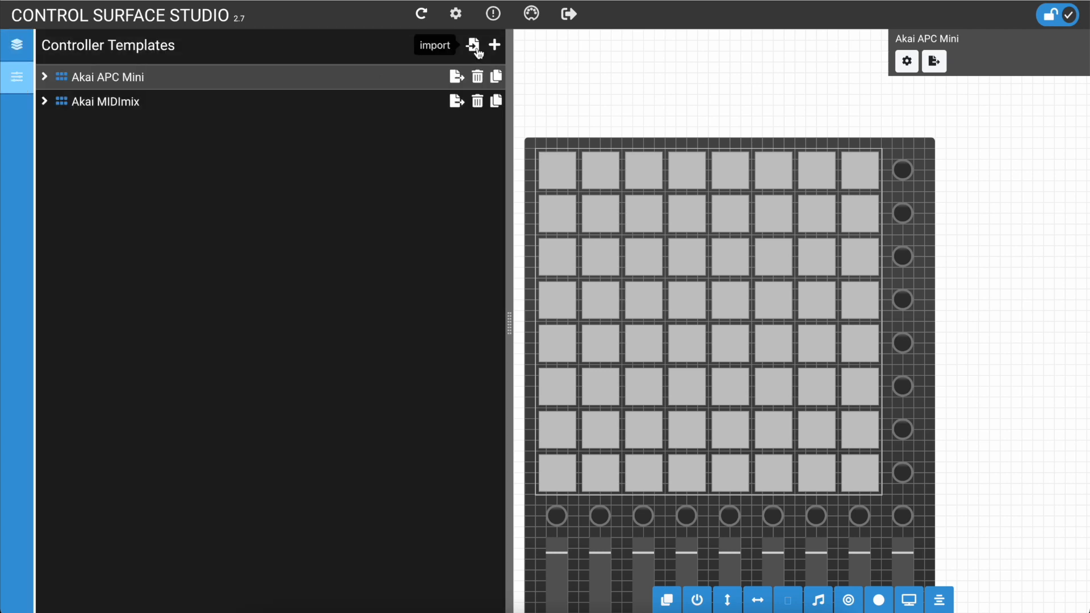
pyautogui.click(473, 46)
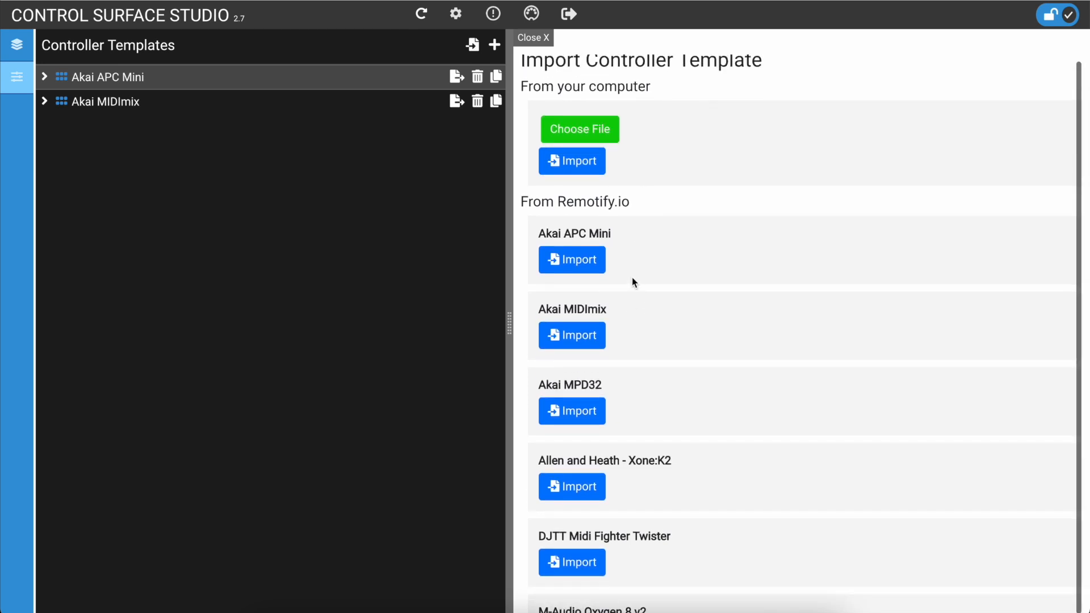
pyautogui.scroll(-3)
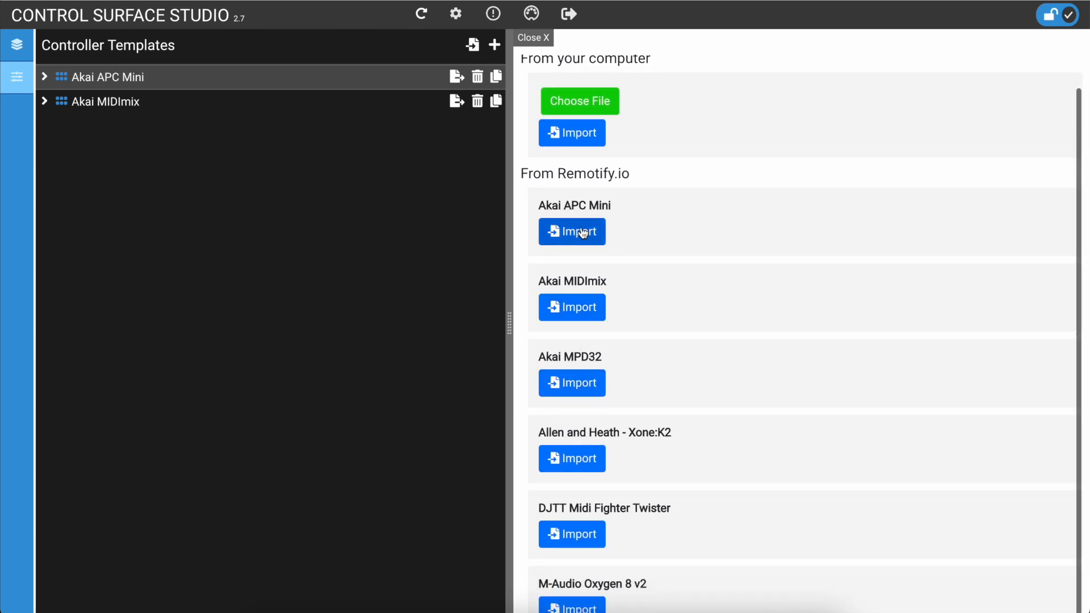
# Import the Akai APC Mini, Akai MIDImix and Akai MPD32 controller templates.
pyautogui.click(572, 232)
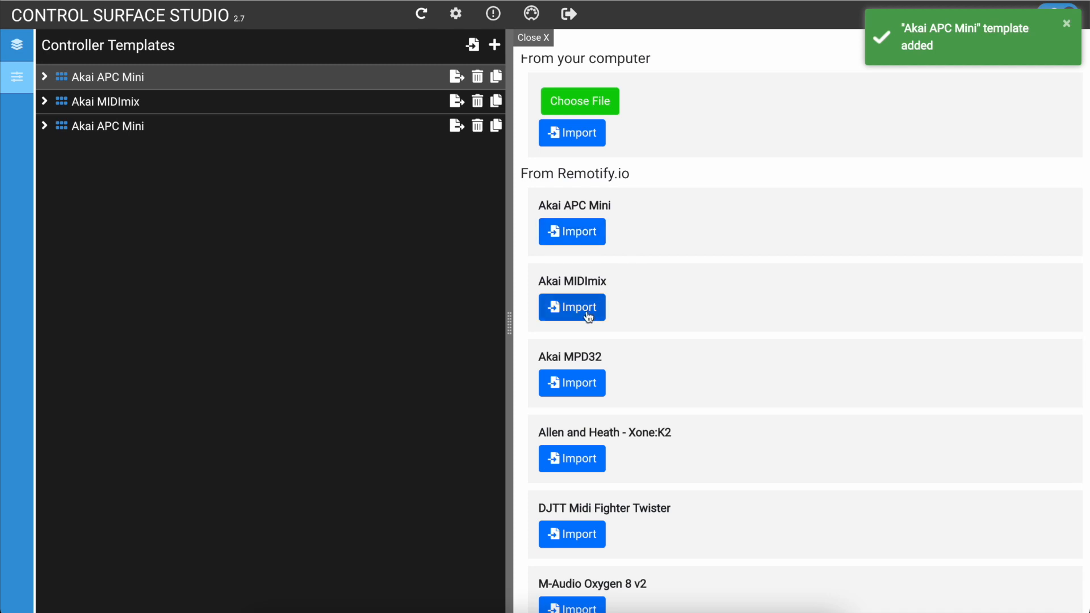
pyautogui.click(571, 308)
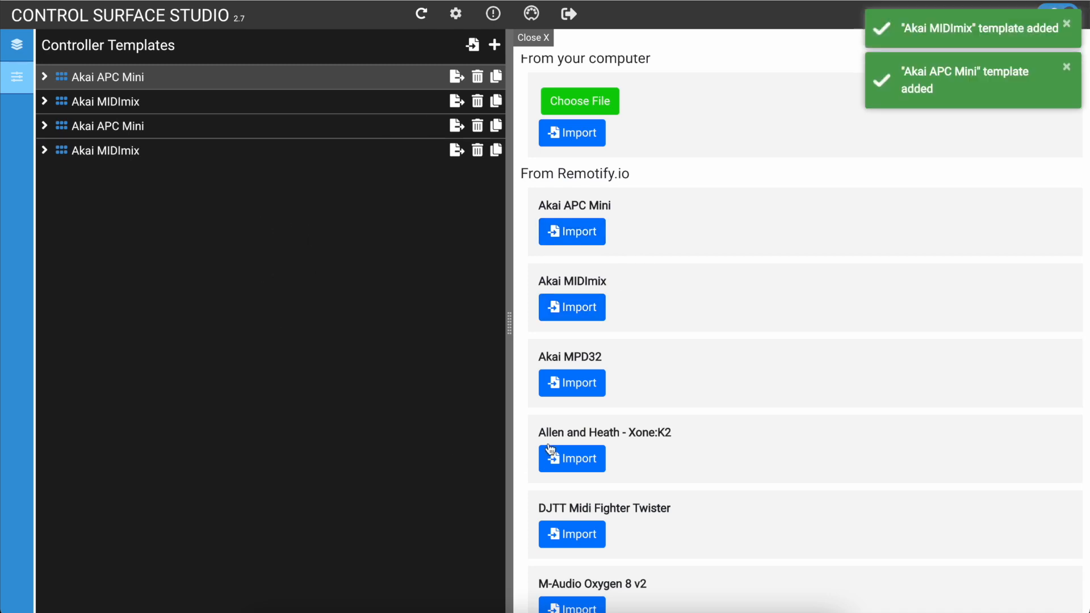
pyautogui.click(571, 383)
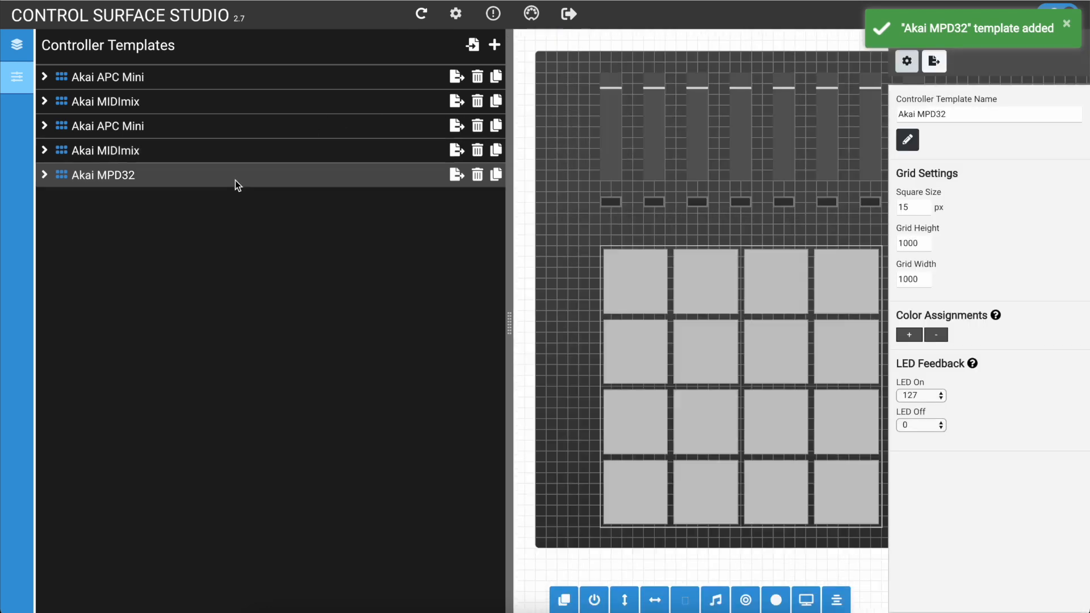
# View Pad 6's MIDI and control settings in the imported Akai APC Mini template.
pyautogui.click(107, 127)
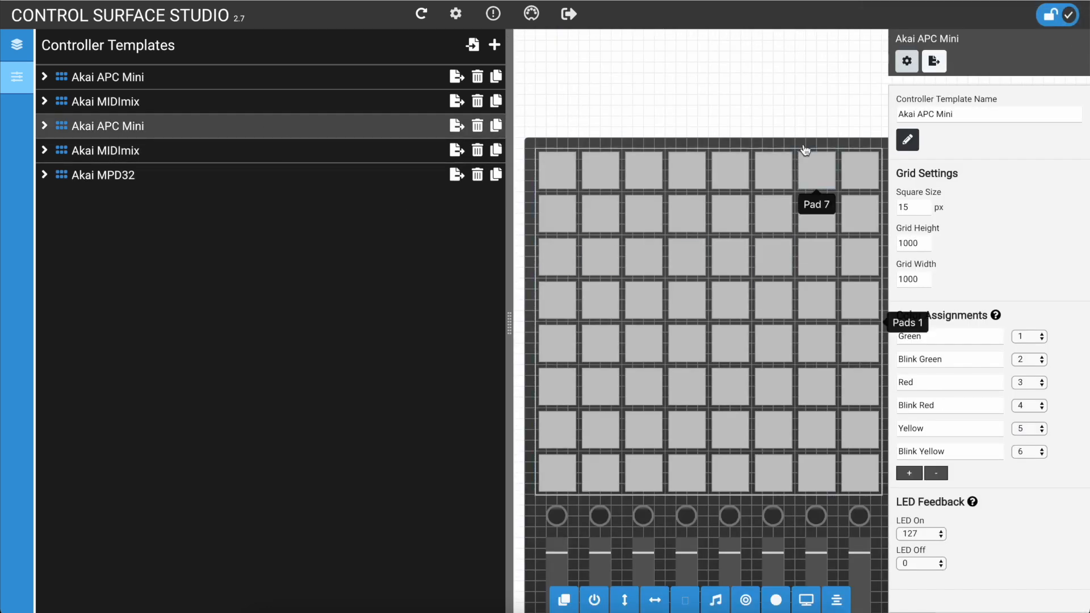
pyautogui.click(774, 169)
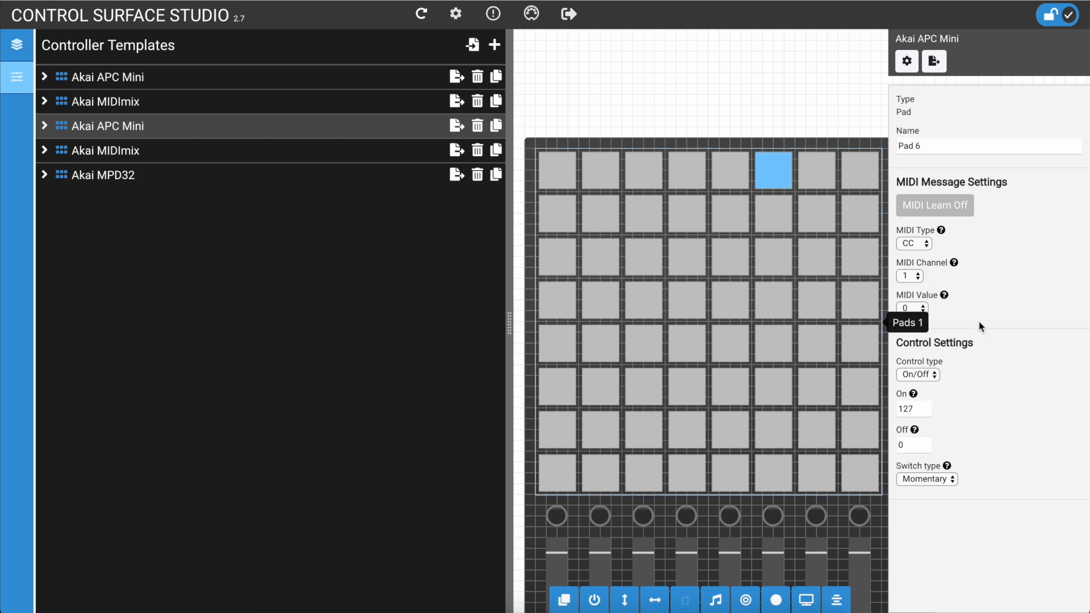
pyautogui.moveTo(745, 230)
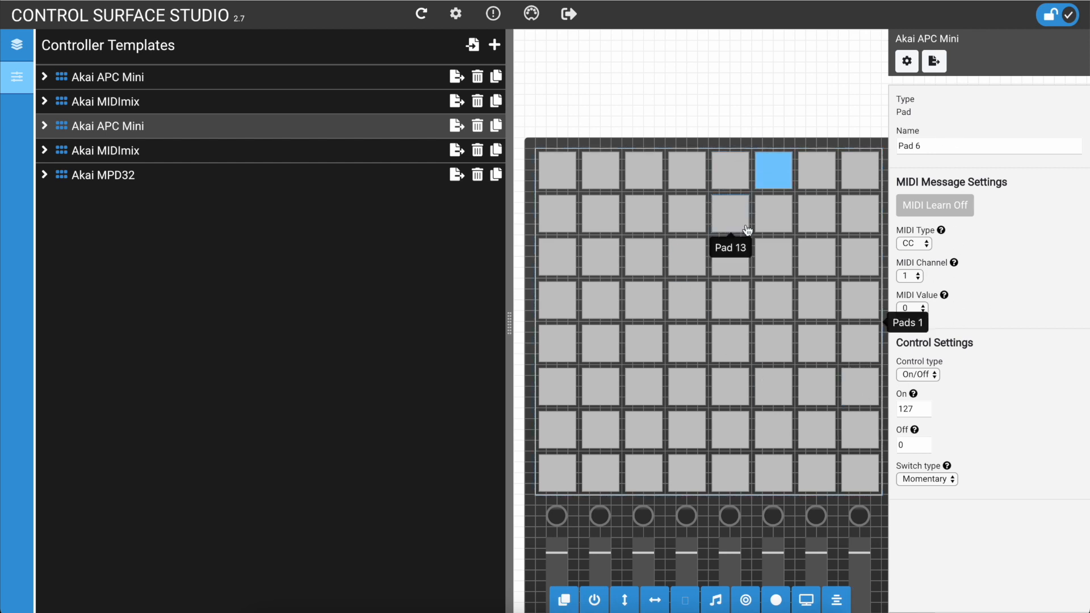
pyautogui.moveTo(339, 150)
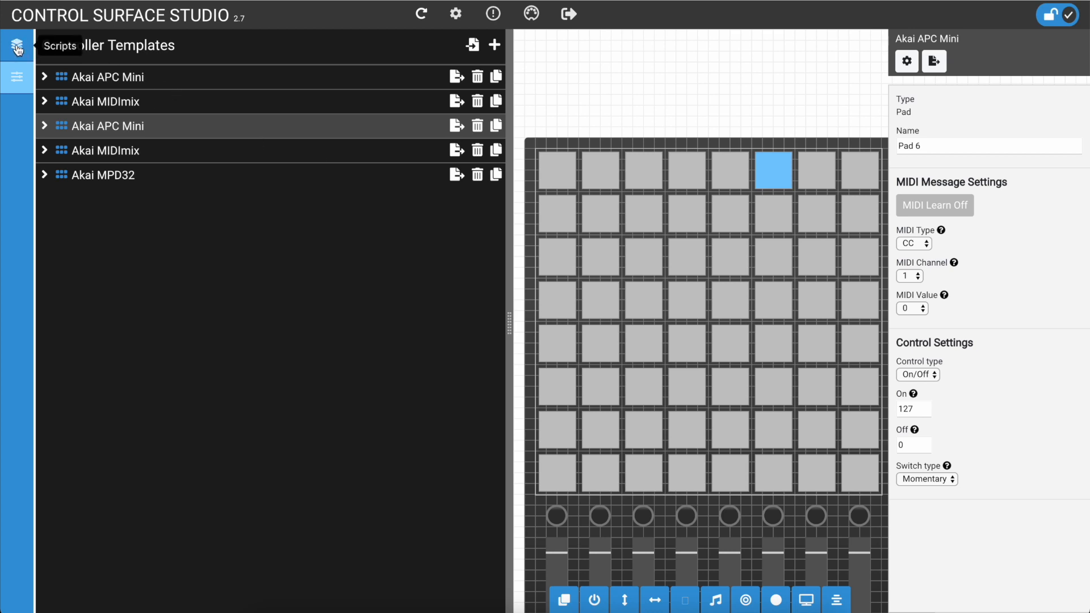
# Show the Scripts list and bring up the script import options.
pyautogui.click(17, 46)
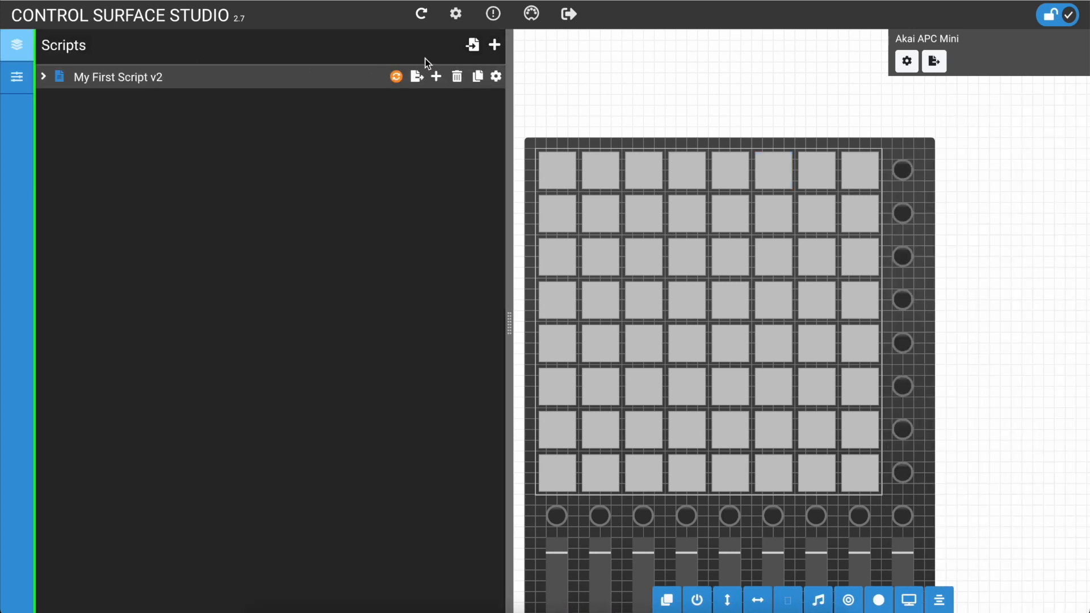
pyautogui.click(472, 45)
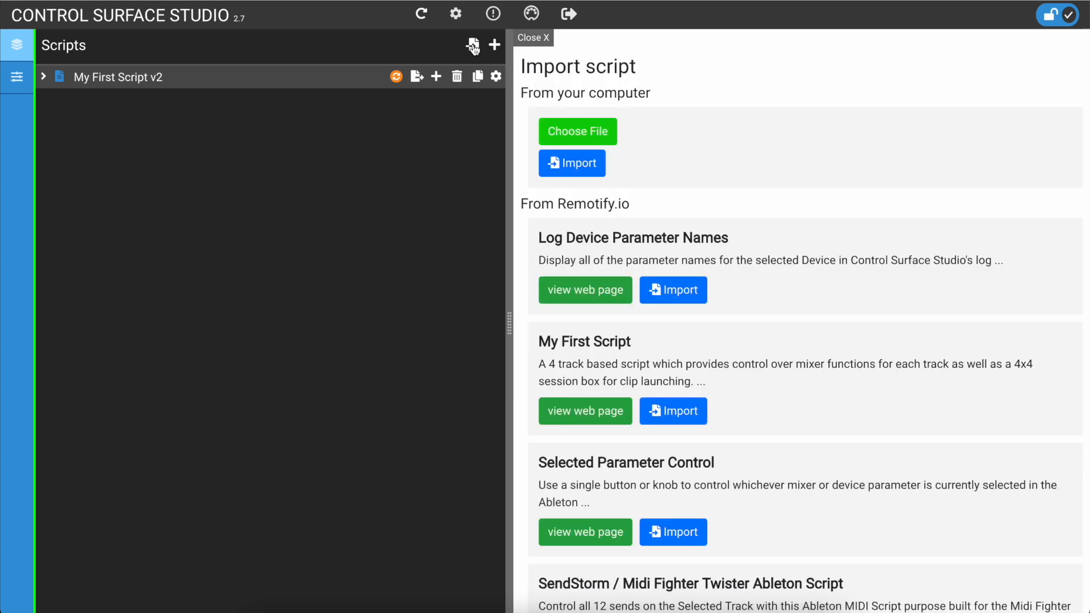
pyautogui.scroll(-3)
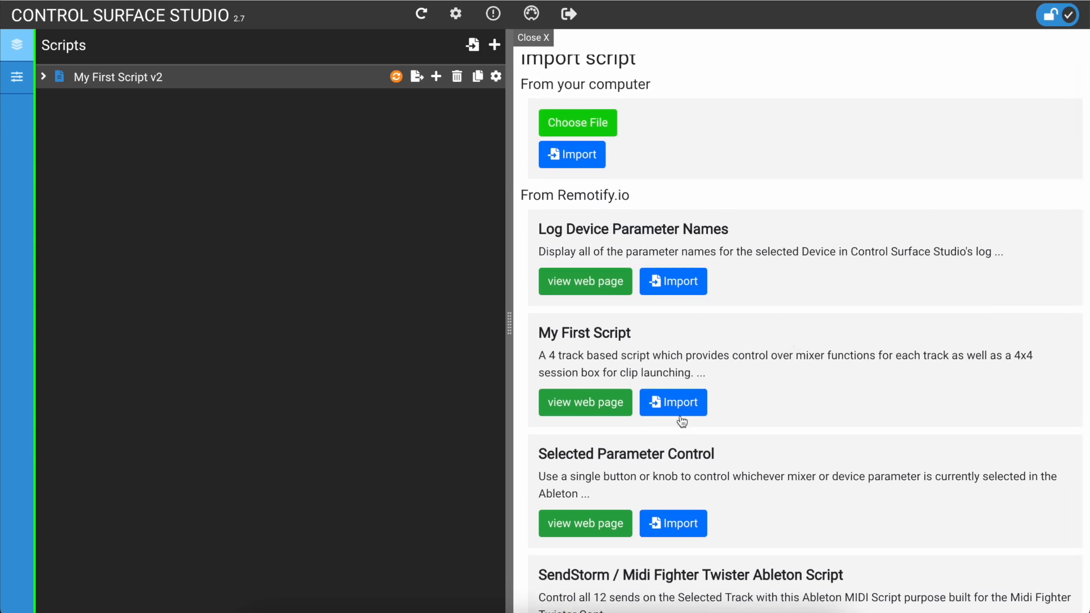
# Import My First Script and Selected Parameter Control, then leave the import panel.
pyautogui.click(672, 402)
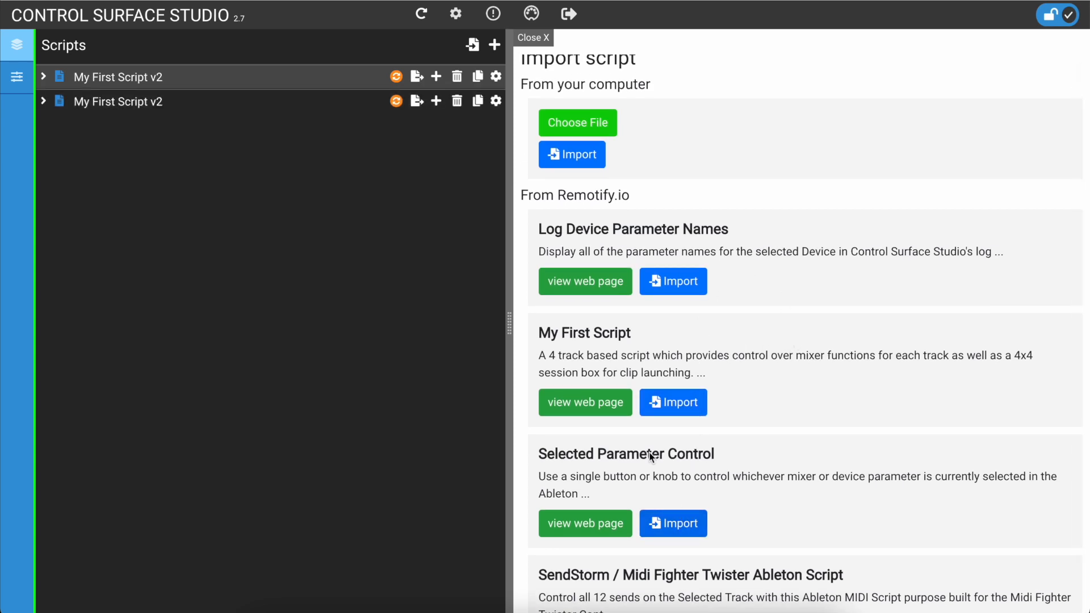
pyautogui.click(672, 523)
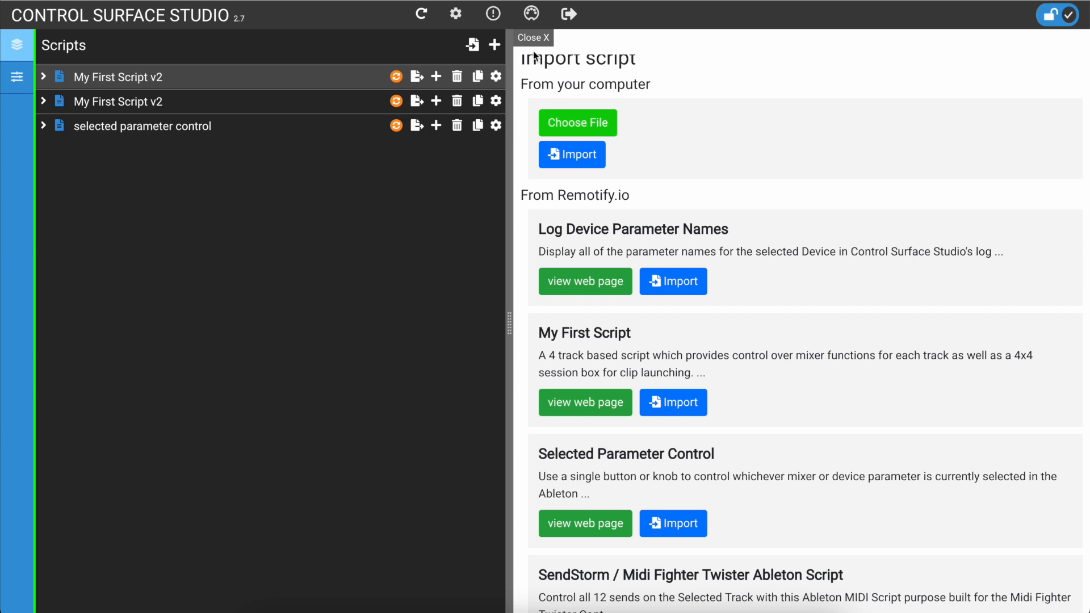
pyautogui.click(17, 76)
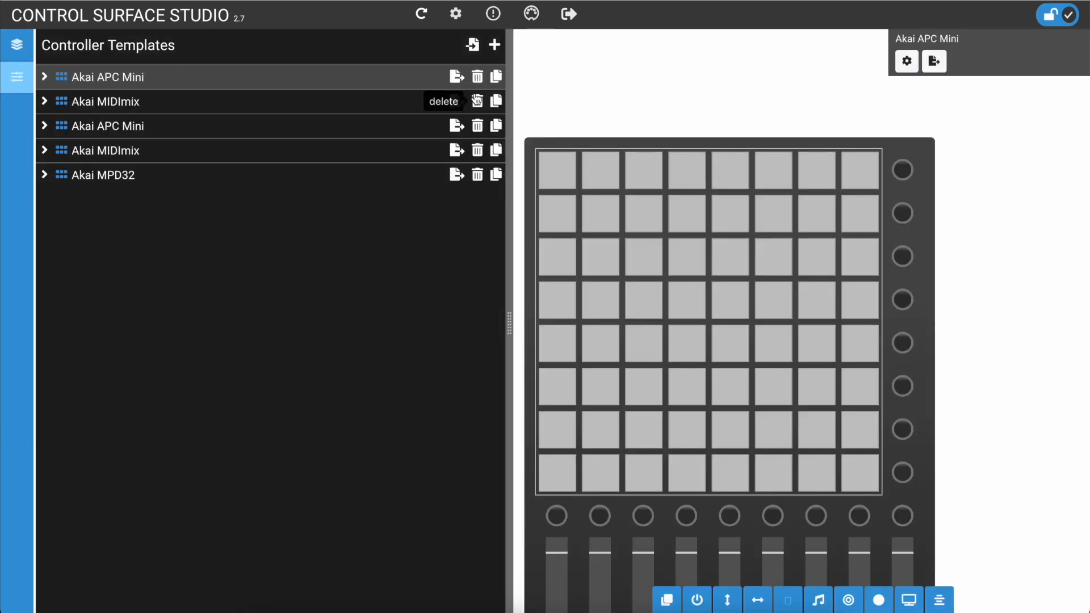
# Bring up the controller template import options listing Remotify.io templates.
pyautogui.click(473, 44)
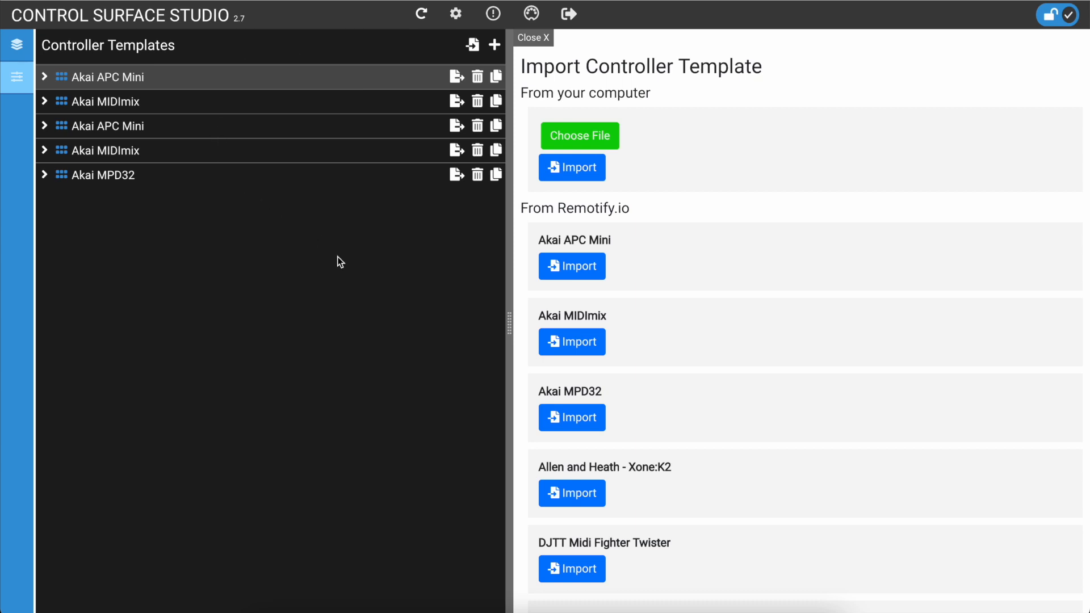
pyautogui.moveTo(332, 135)
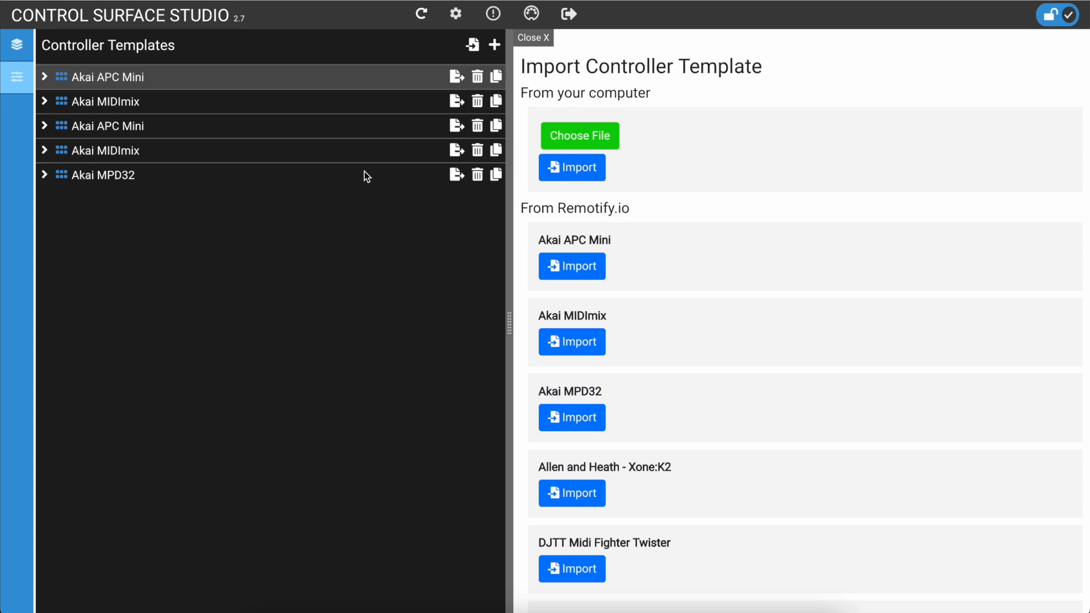
pyautogui.moveTo(743, 528)
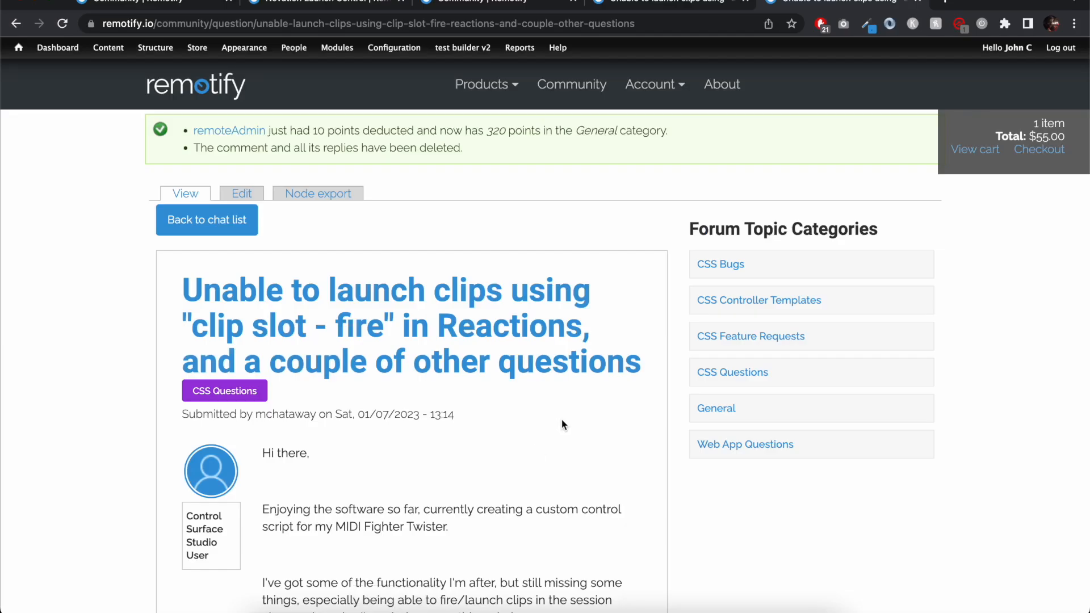
# Scroll the Remotify forum to the Novation Launch Control post and its json upload link.
pyautogui.scroll(-3)
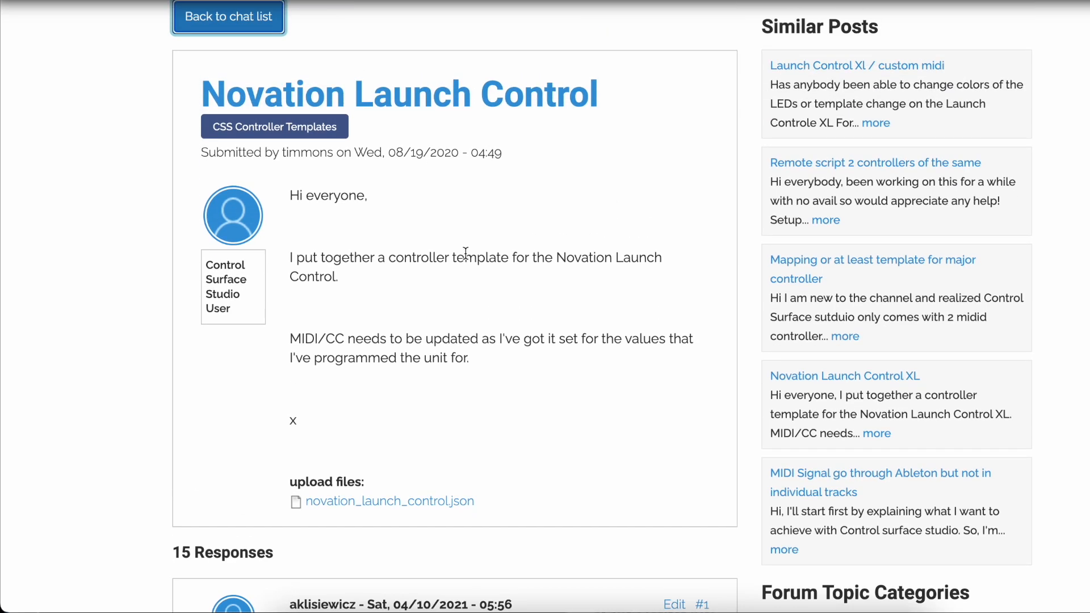
pyautogui.scroll(-3)
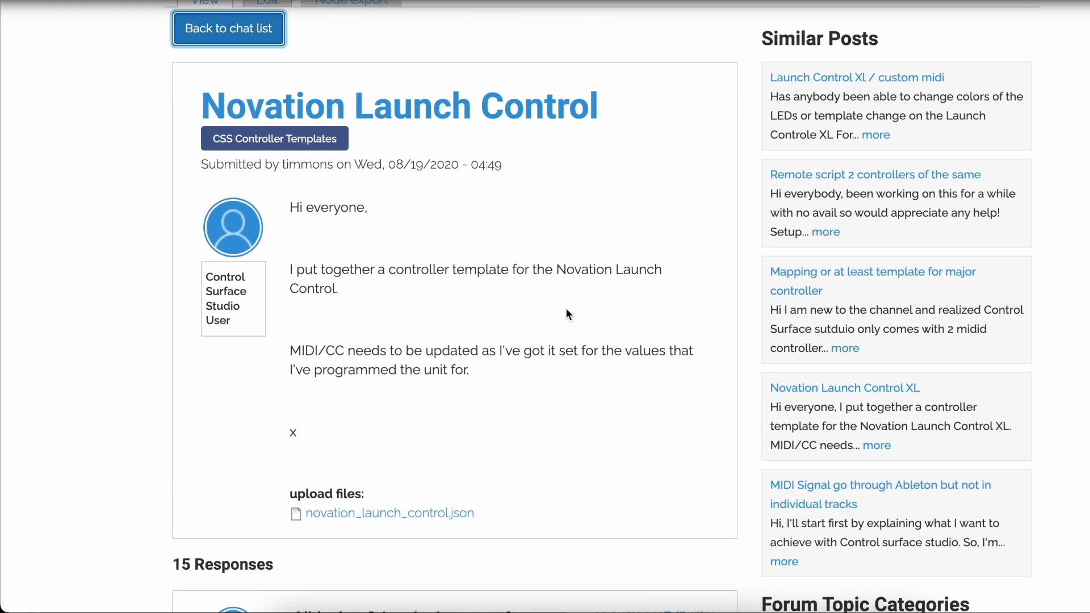
pyautogui.scroll(-3)
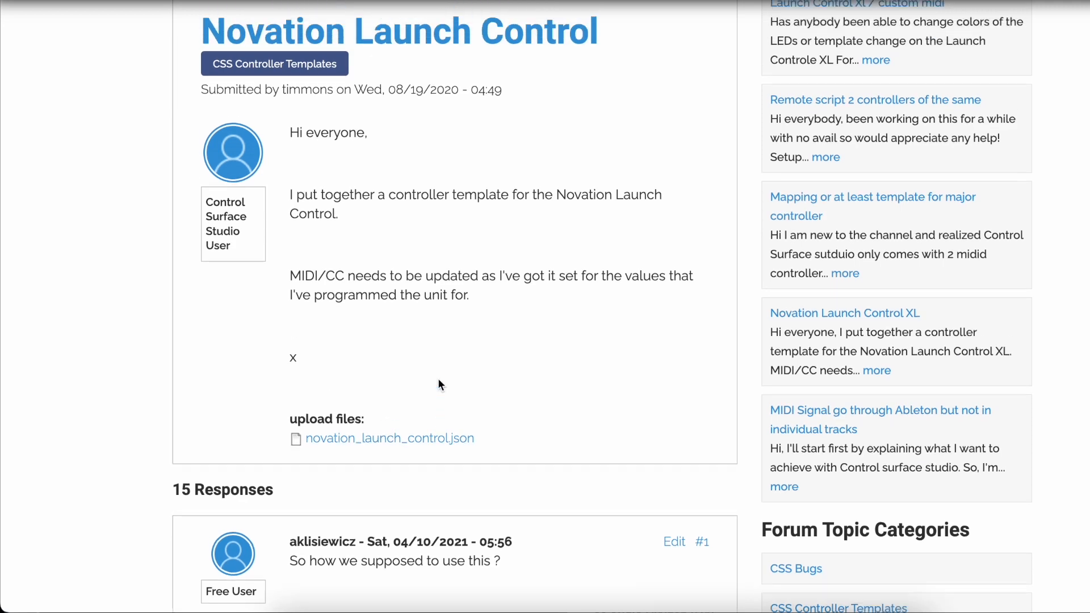
pyautogui.scroll(-3)
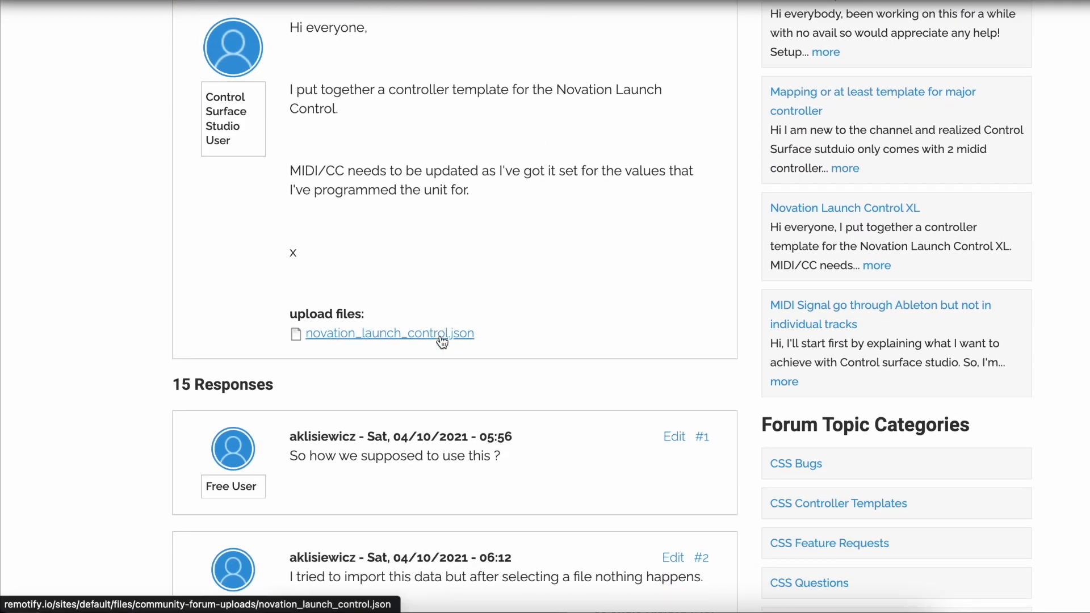
# Save novation_launch_control.json from the forum link into the Downloads folder.
pyautogui.rightClick(389, 333)
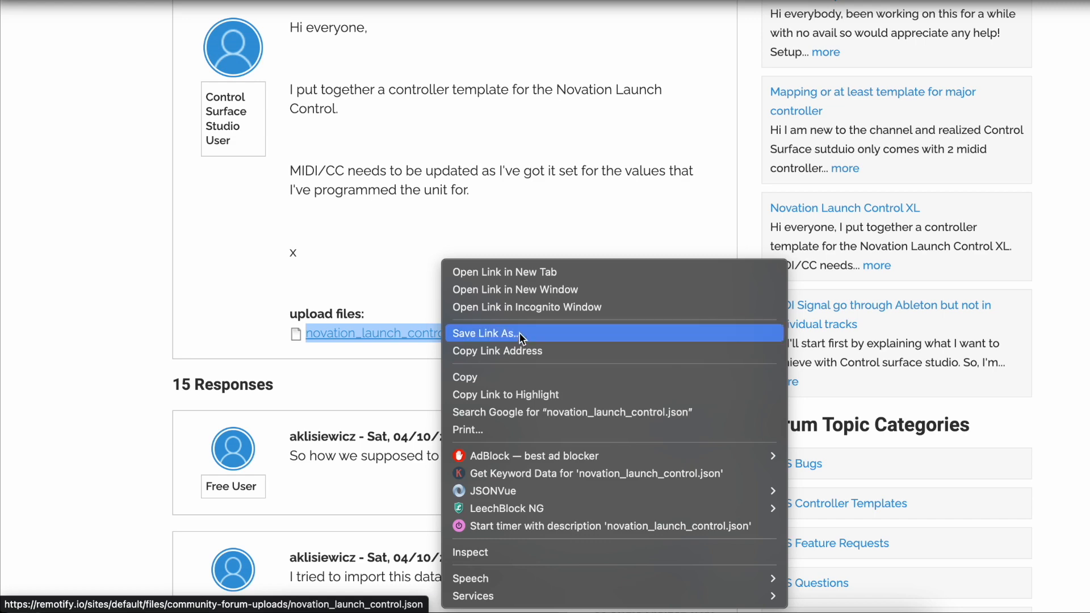
pyautogui.click(485, 333)
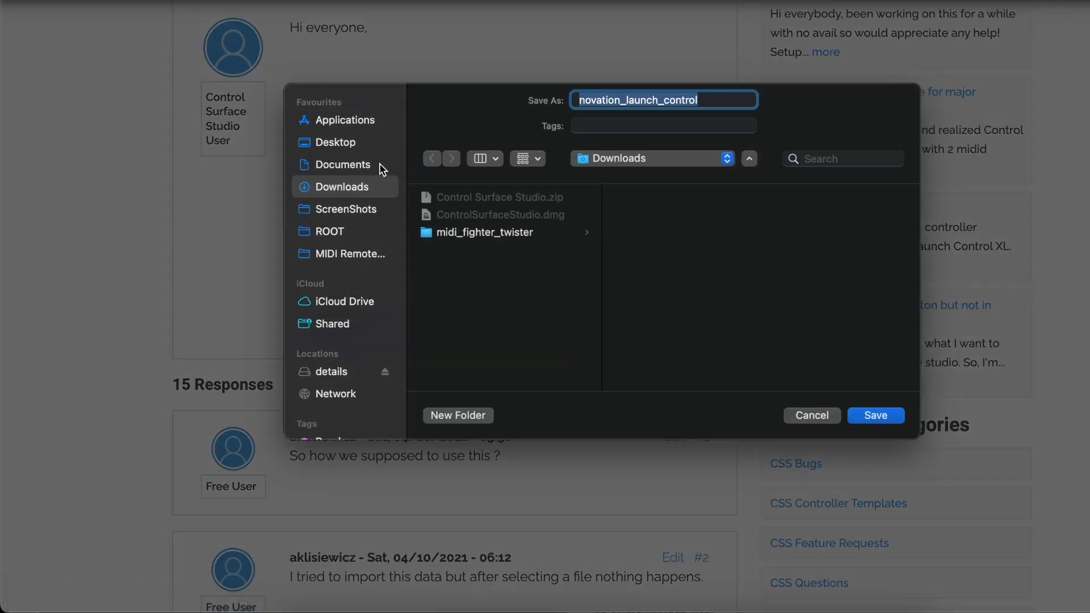
pyautogui.click(875, 416)
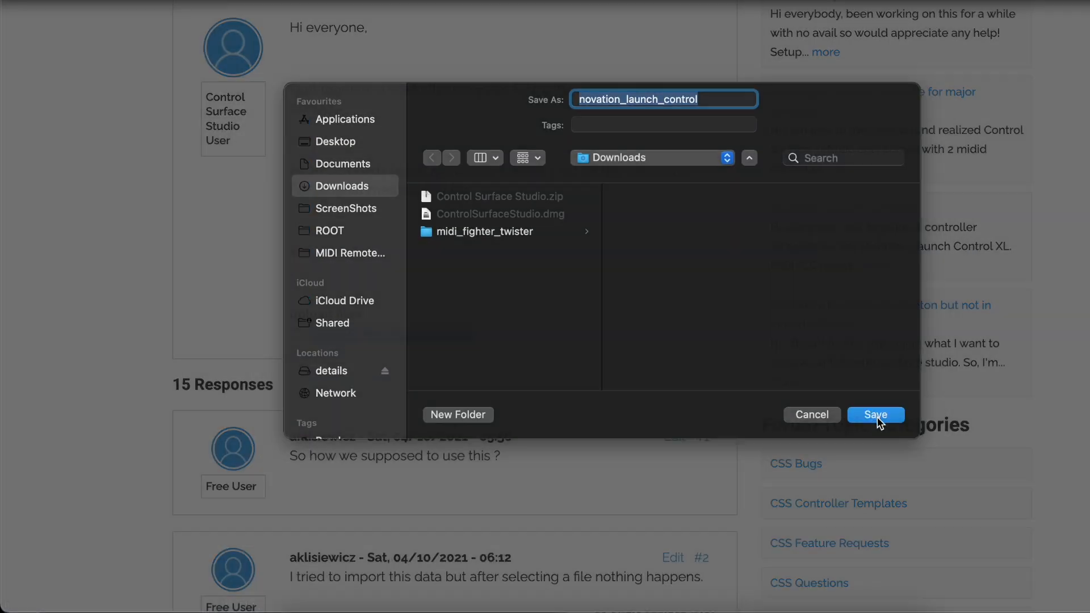
pyautogui.click(875, 414)
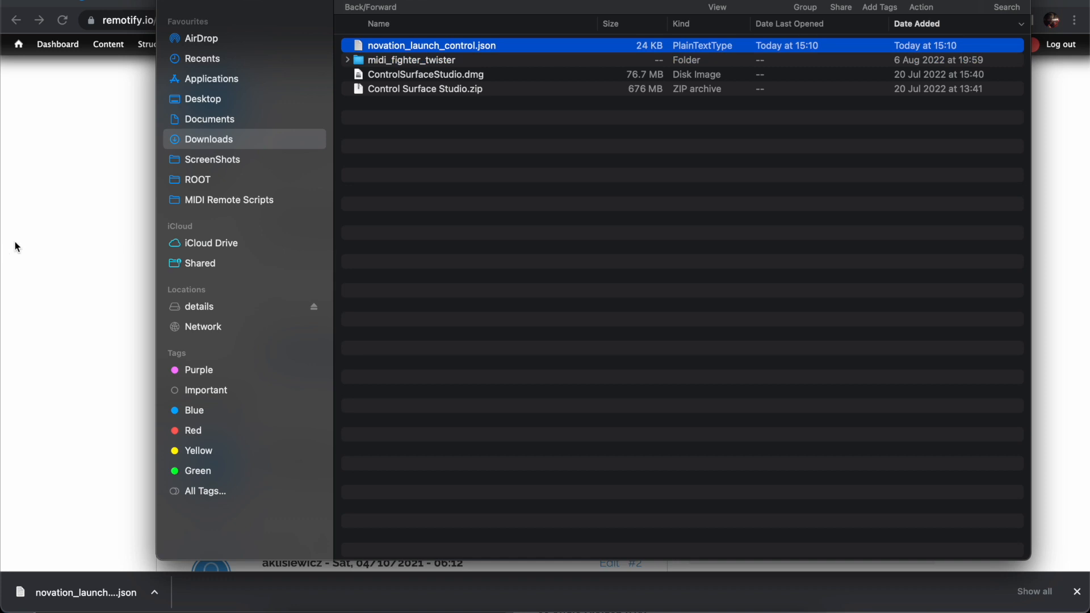
pyautogui.moveTo(465, 52)
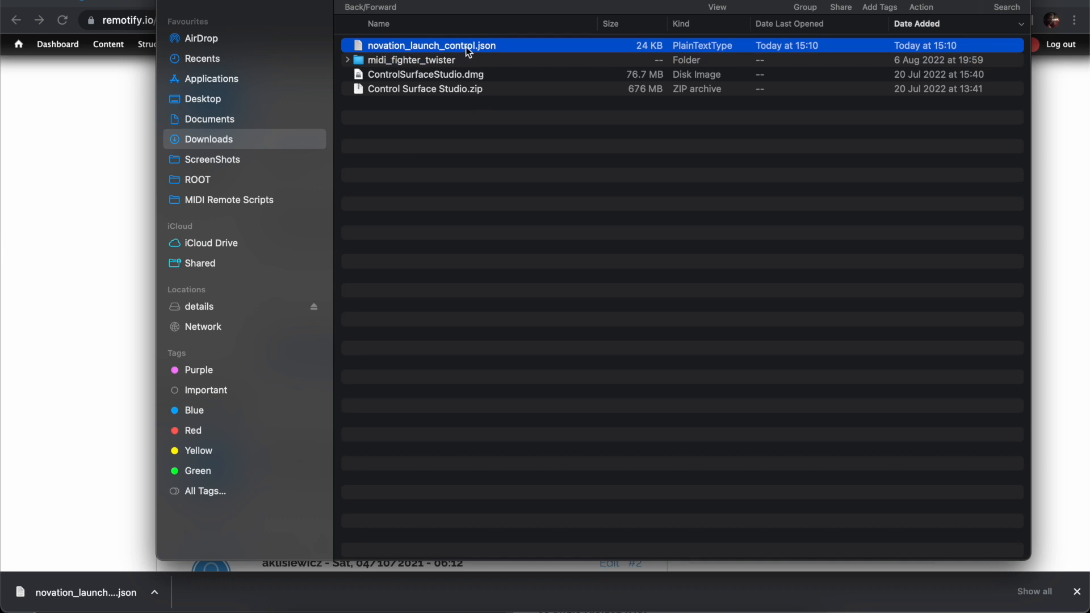
pyautogui.moveTo(121, 408)
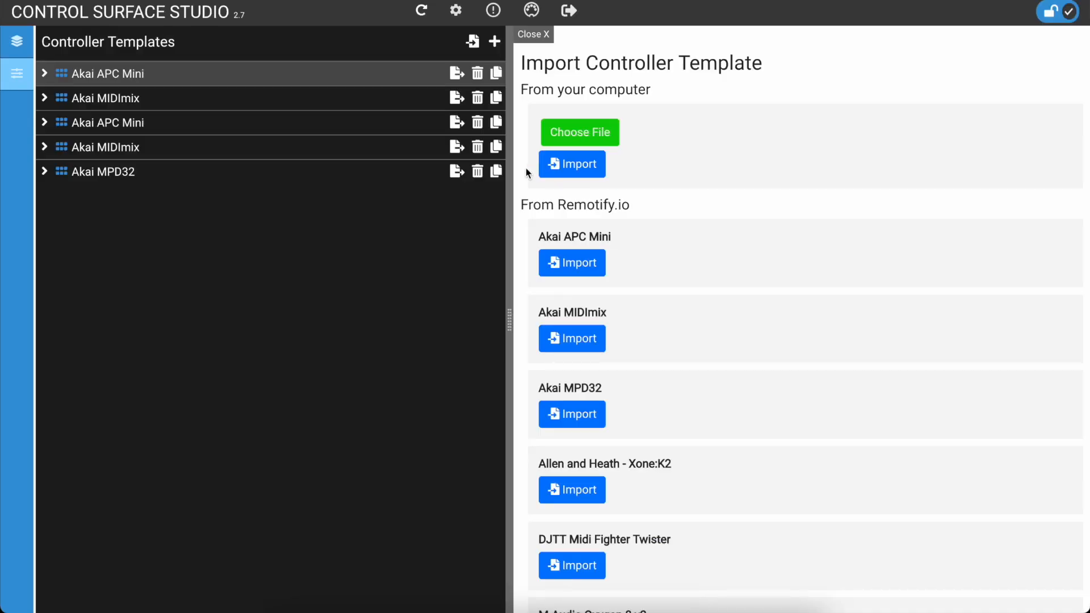
pyautogui.moveTo(473, 42)
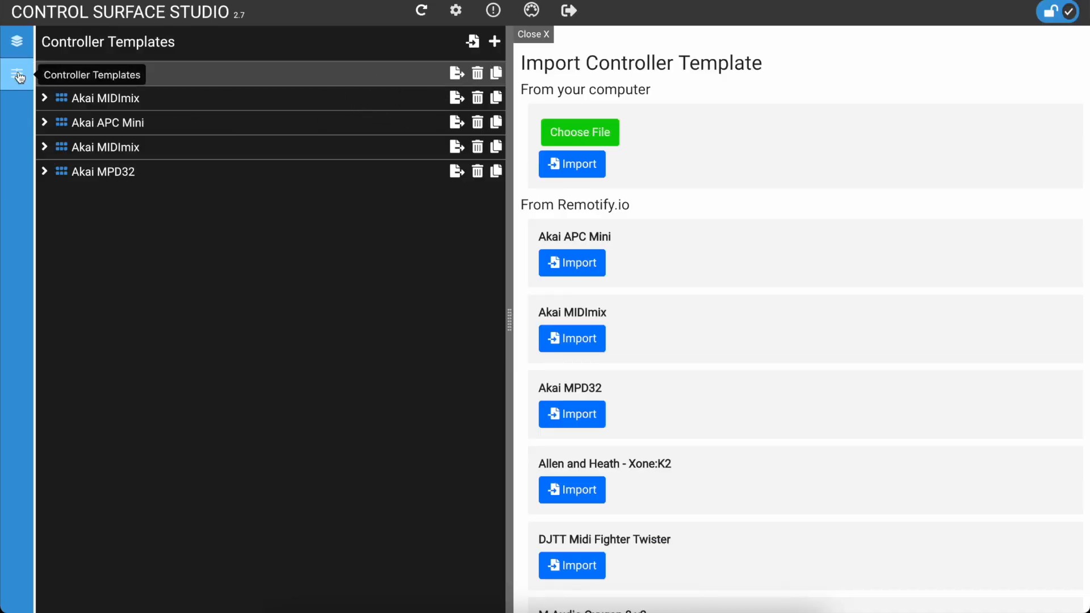
# Import the Novation Launch Control template from novation_launch_control.json in Downloads.
pyautogui.click(571, 263)
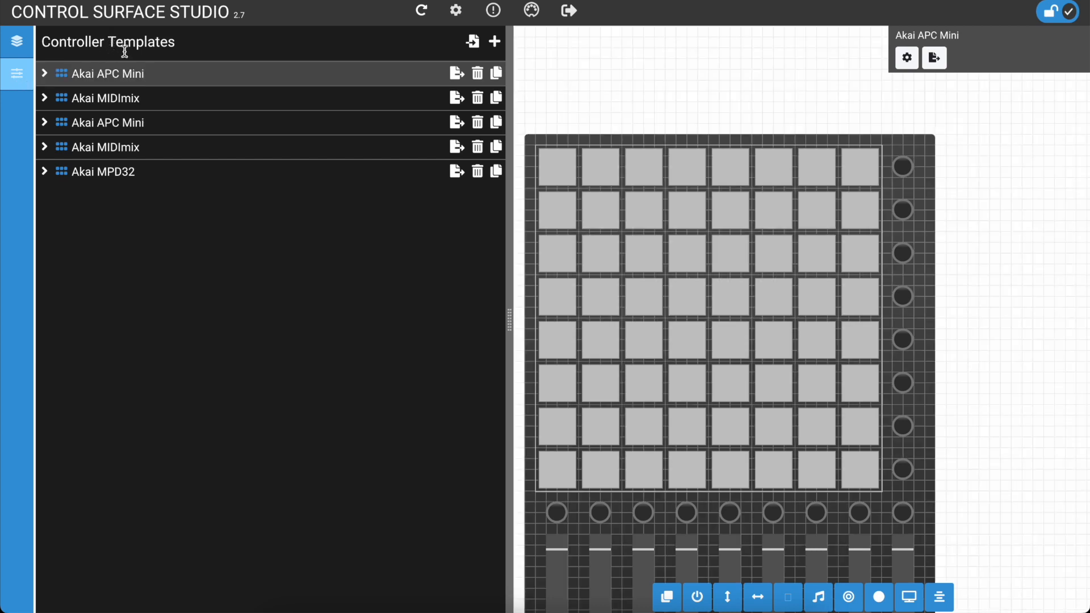
pyautogui.click(472, 42)
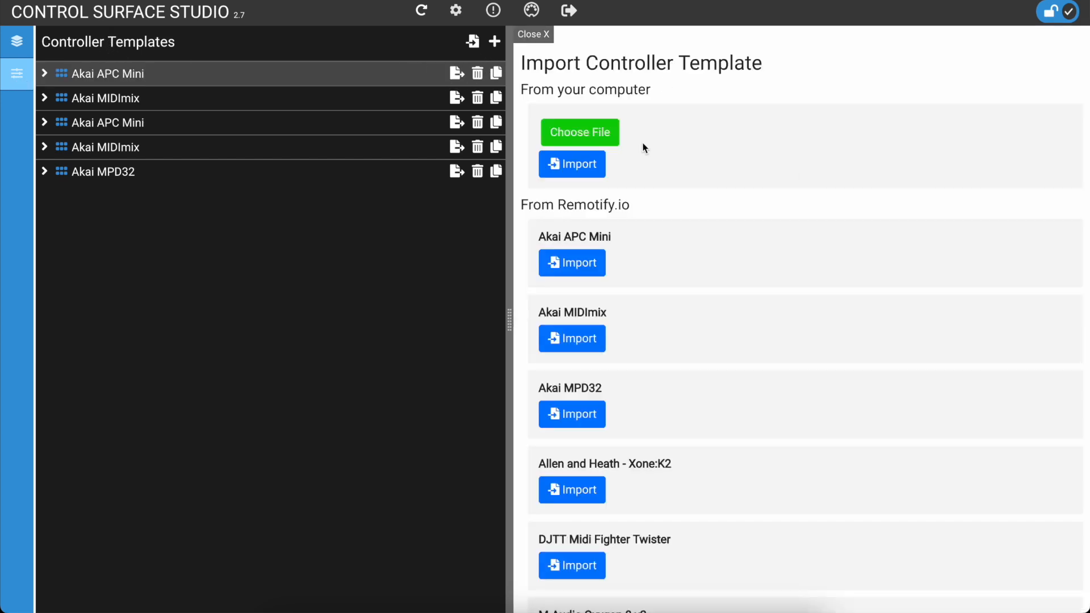
pyautogui.click(579, 132)
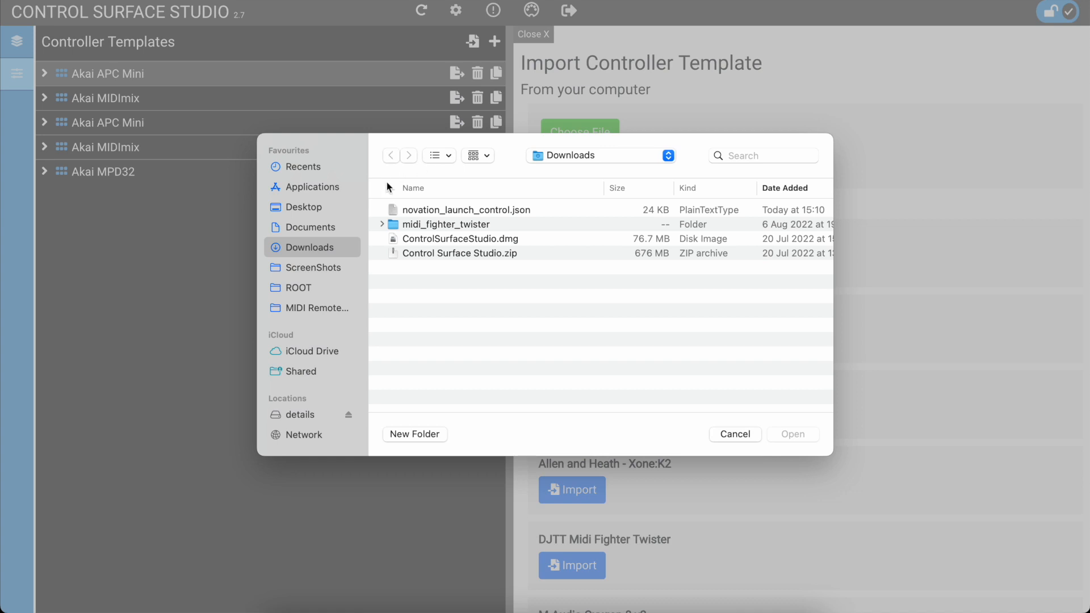
pyautogui.click(467, 210)
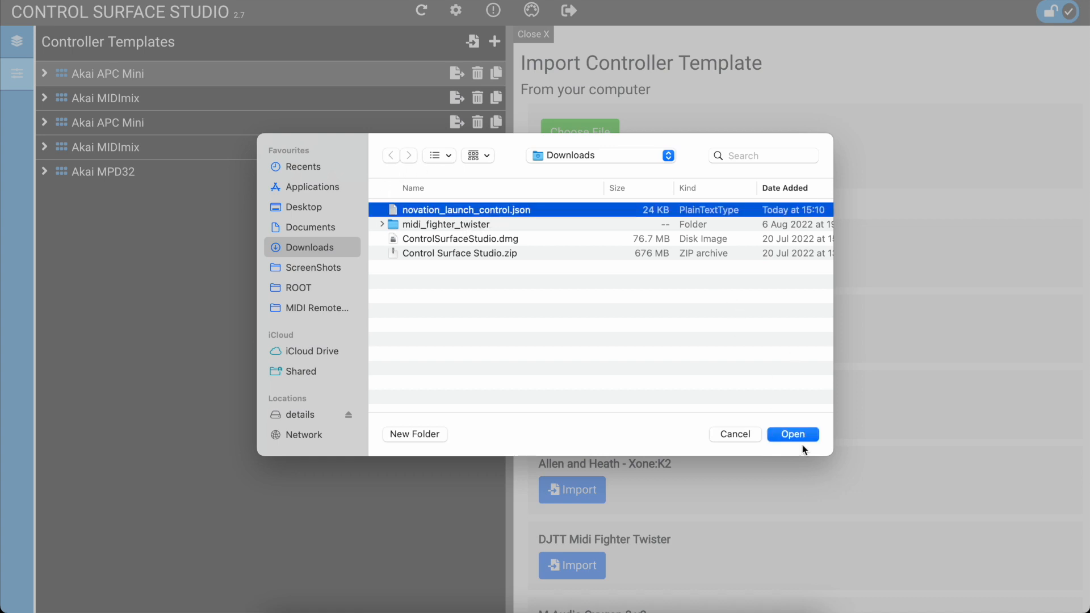
pyautogui.click(792, 434)
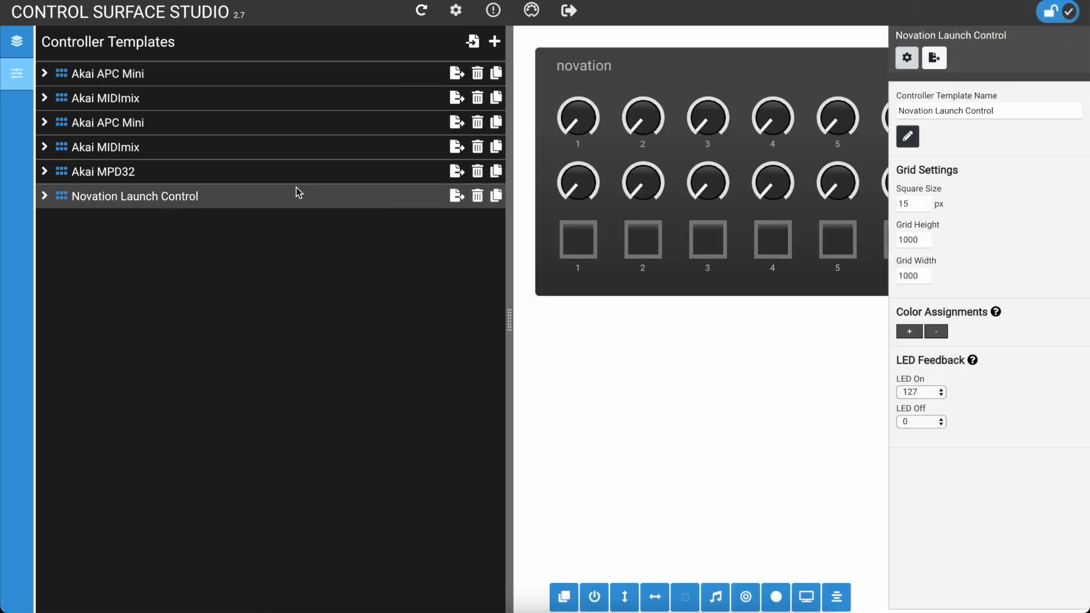
# Return to the Scripts list showing both My First Script v2 entries and selected parameter control.
pyautogui.click(17, 41)
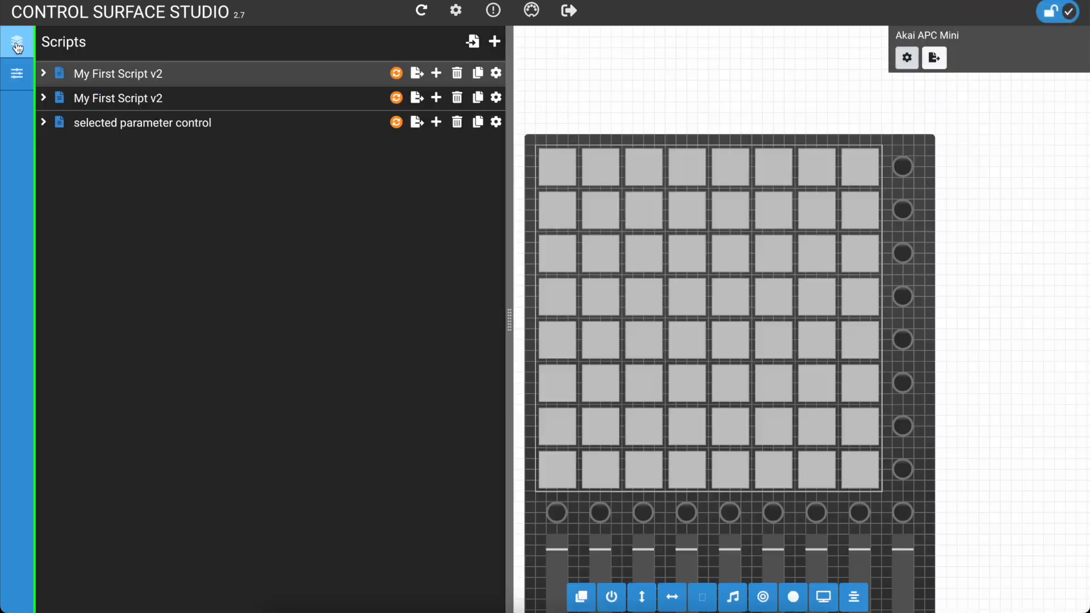
pyautogui.click(473, 42)
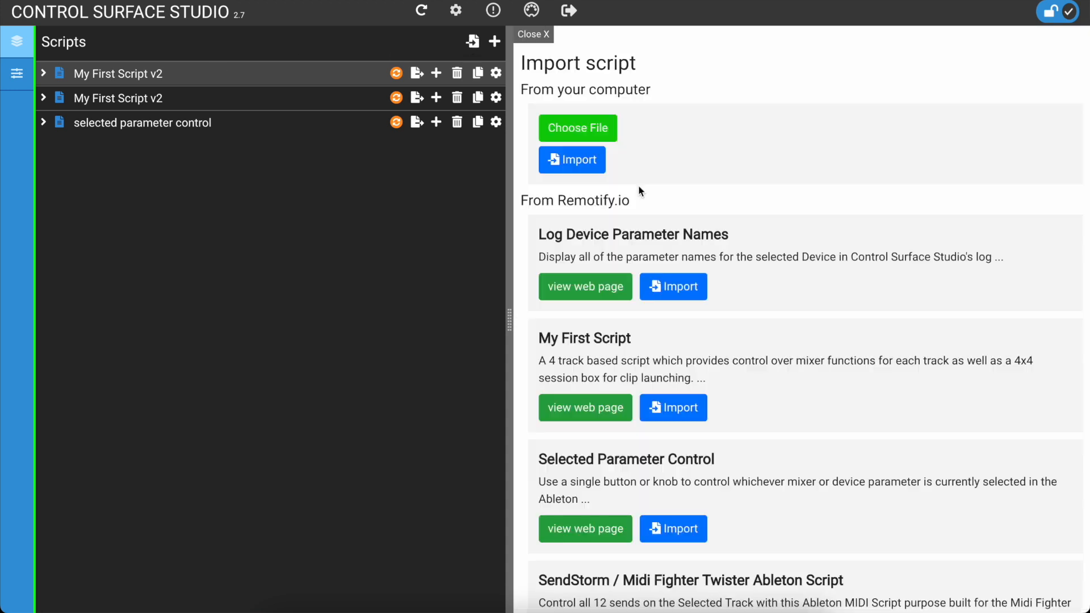
pyautogui.moveTo(649, 156)
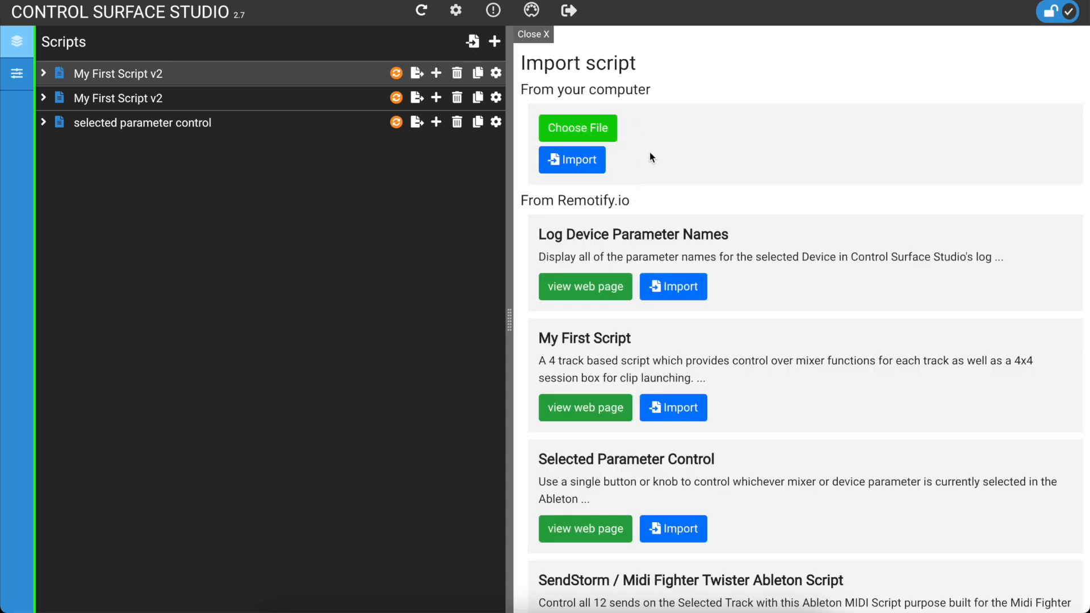
pyautogui.click(533, 34)
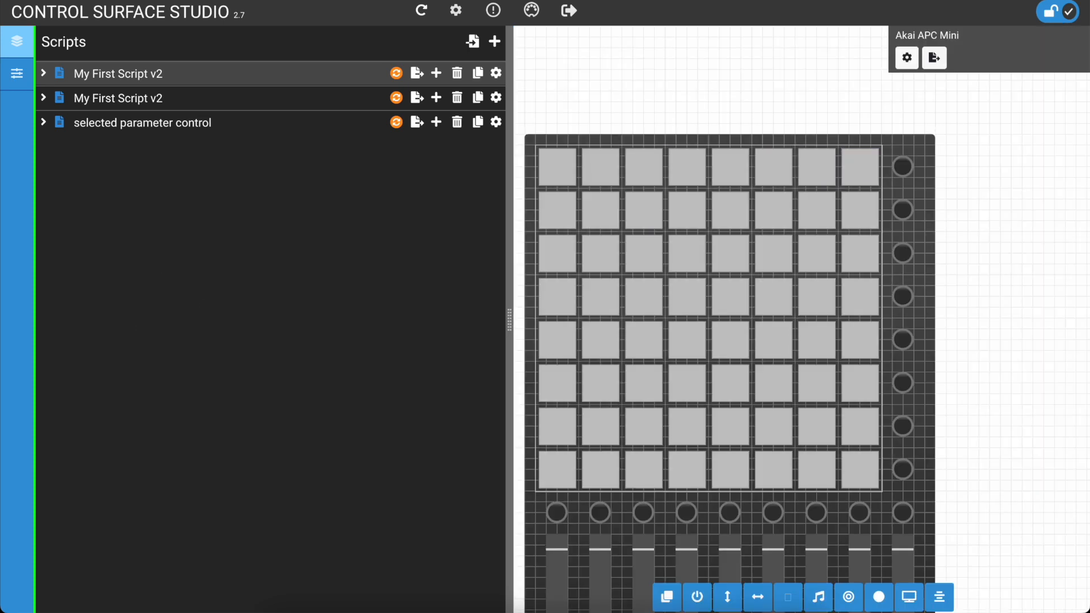
pyautogui.moveTo(758, 129)
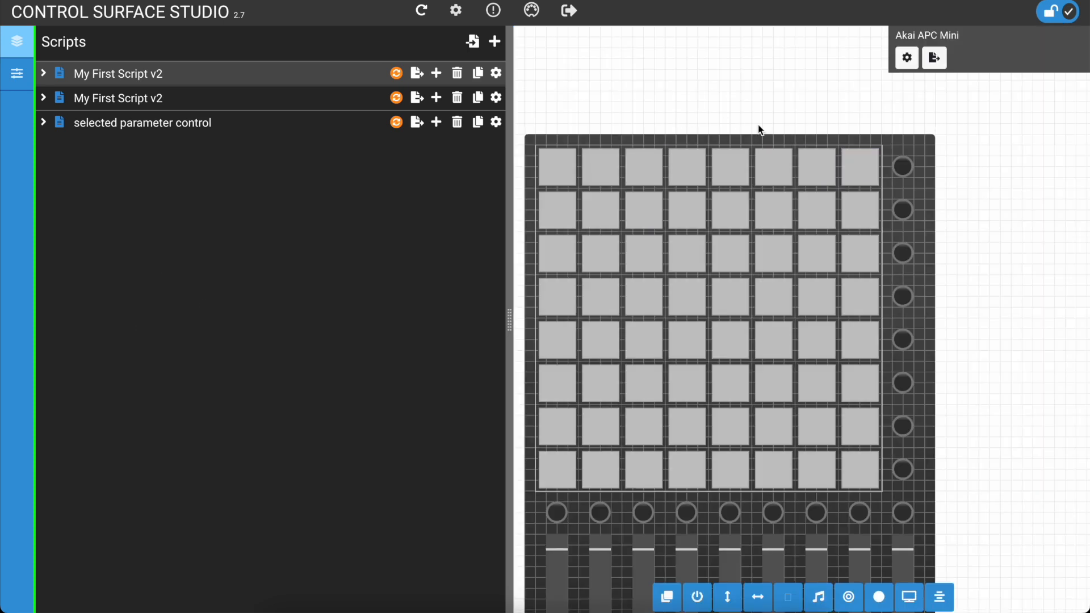